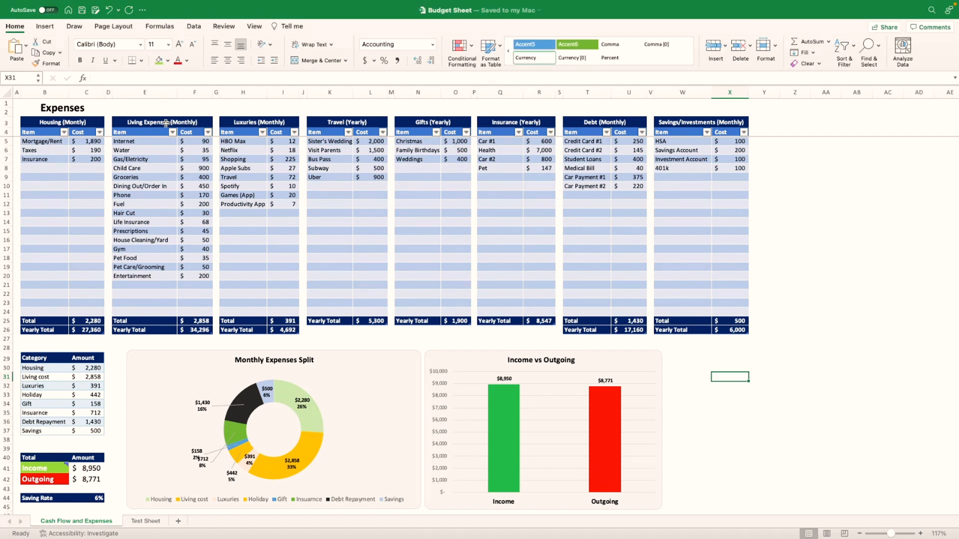
Review the Entertainment living expense and the Insurance yearly items and costs on the budget sheet
click(333, 217)
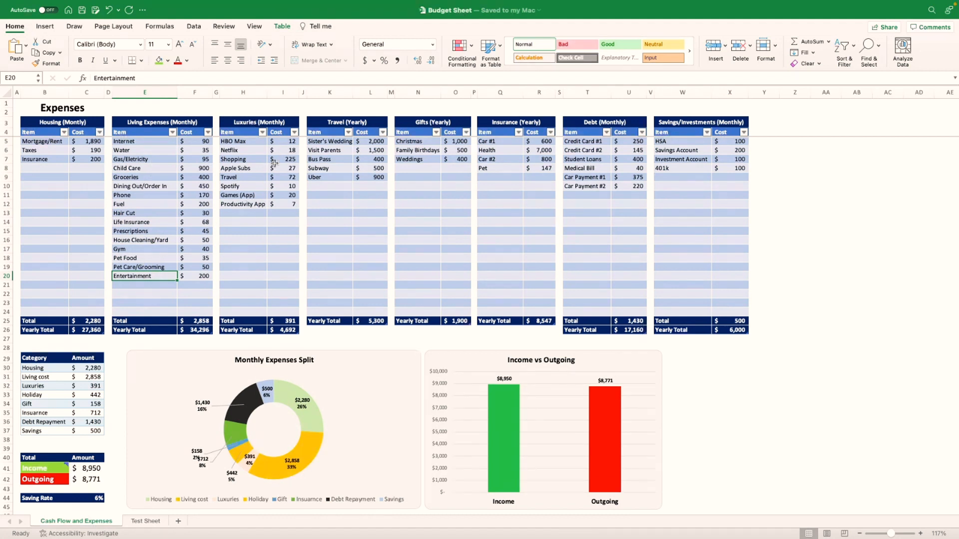
mouse_move(248, 135)
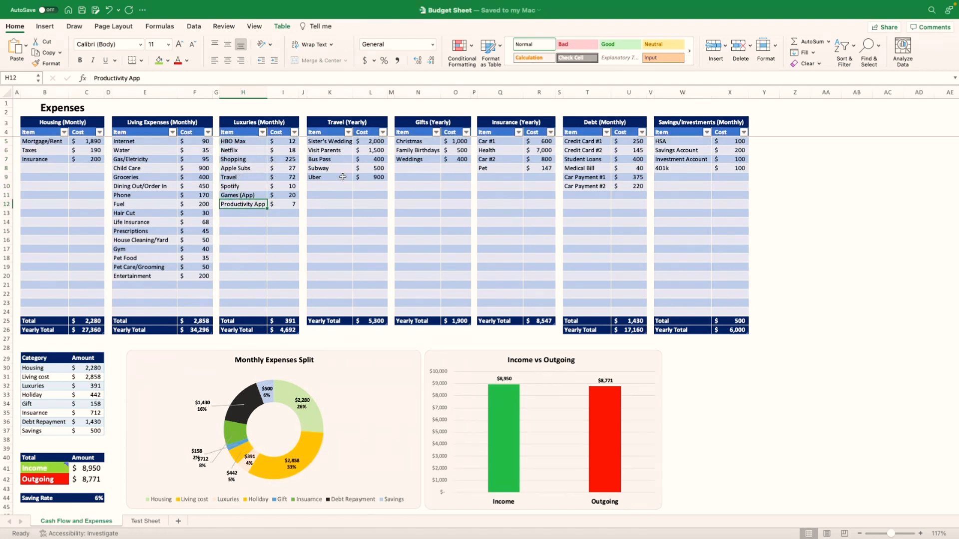
mouse_move(335, 173)
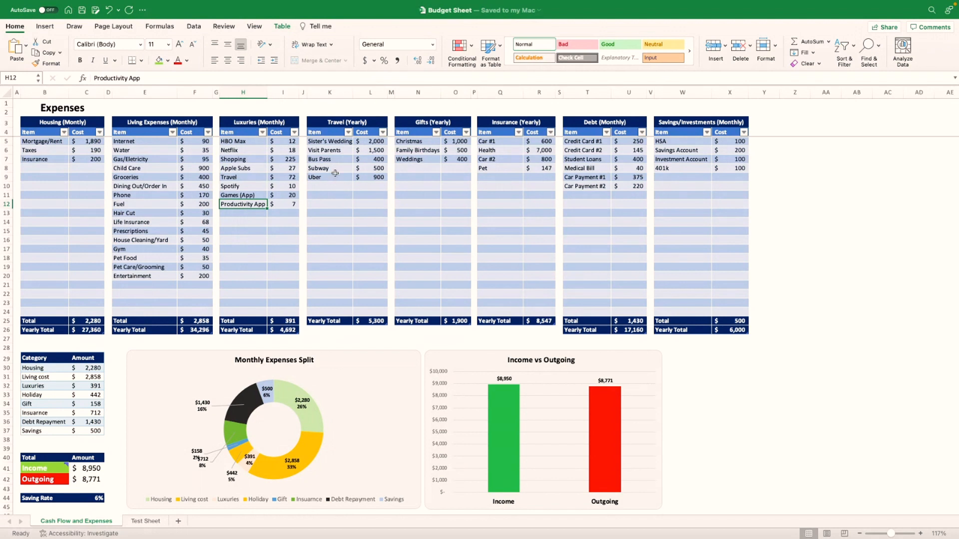
mouse_move(335, 172)
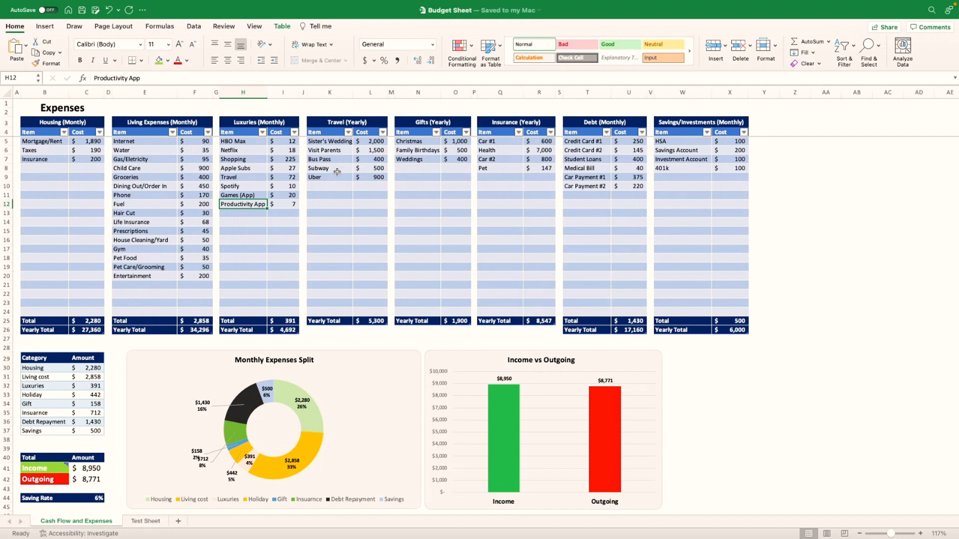
mouse_move(328, 204)
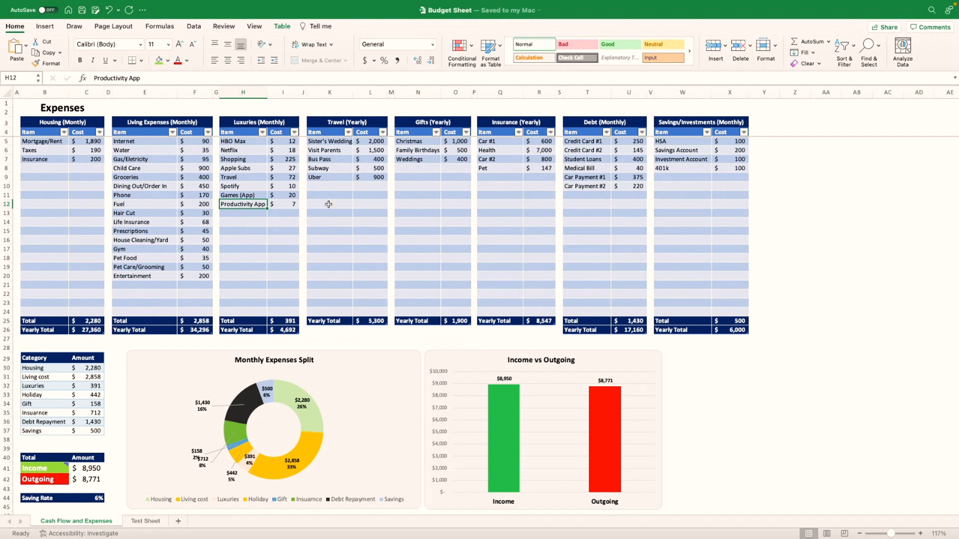
mouse_move(334, 203)
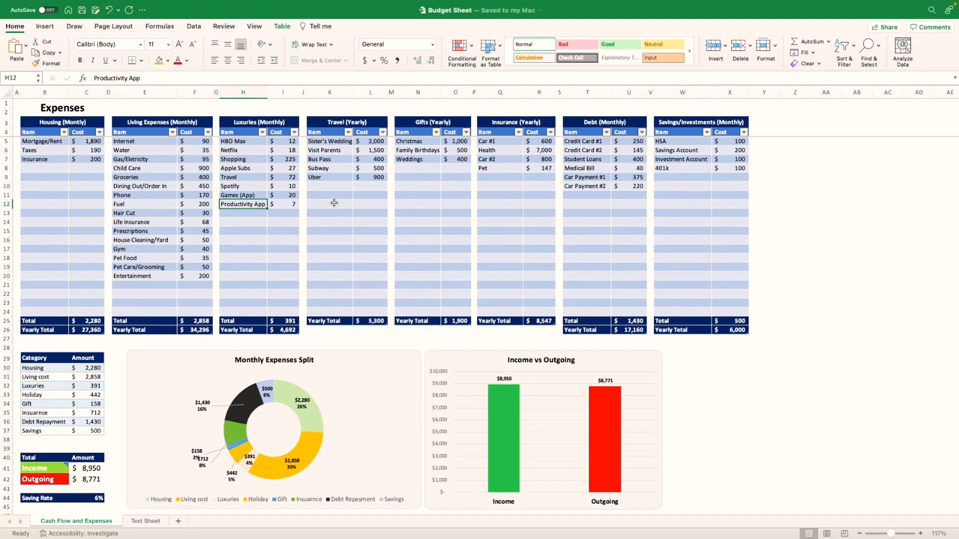
mouse_move(285, 203)
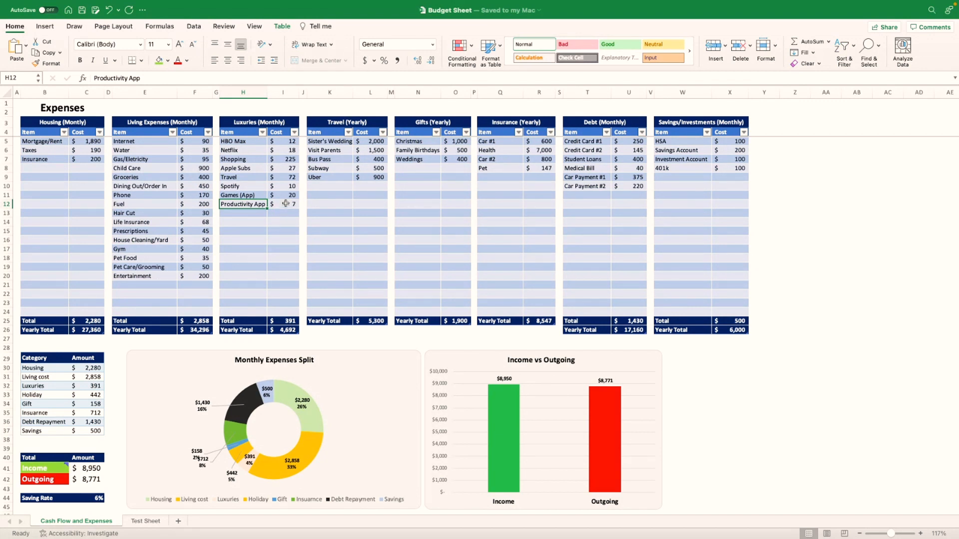
drag(329, 141, 328, 160)
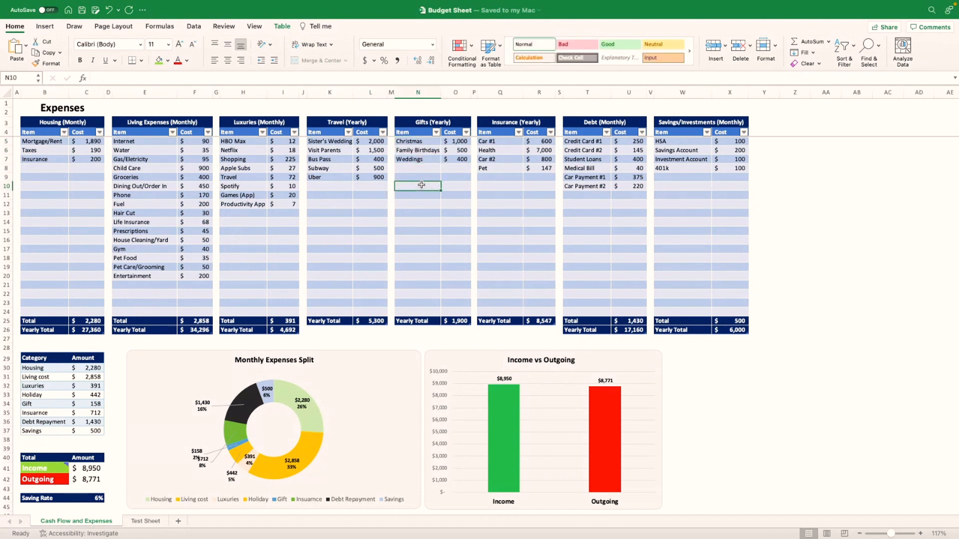
mouse_move(366, 189)
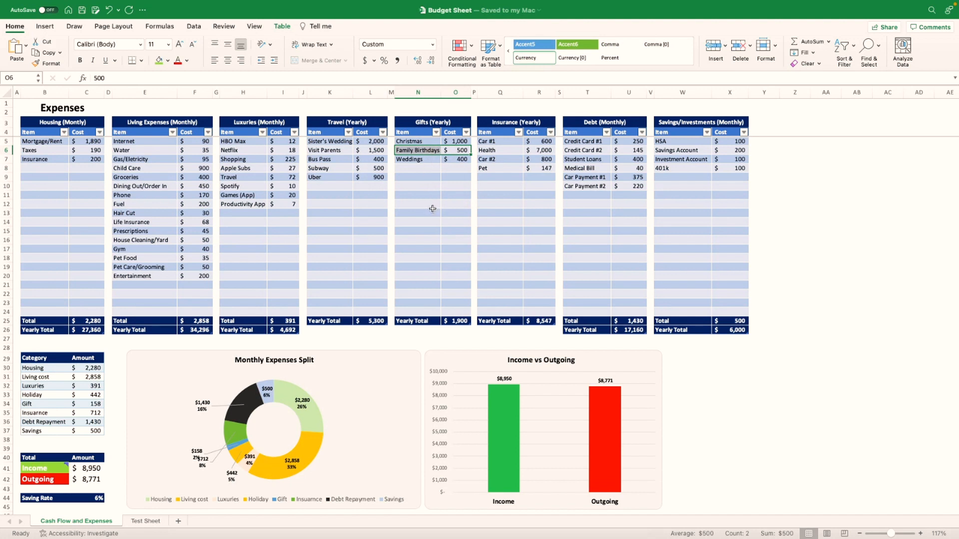
mouse_move(426, 171)
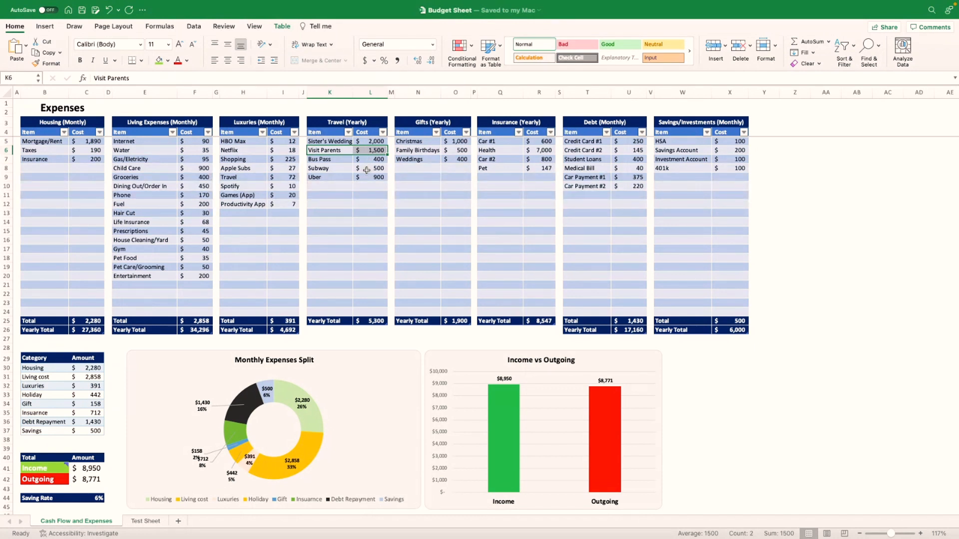
mouse_move(356, 212)
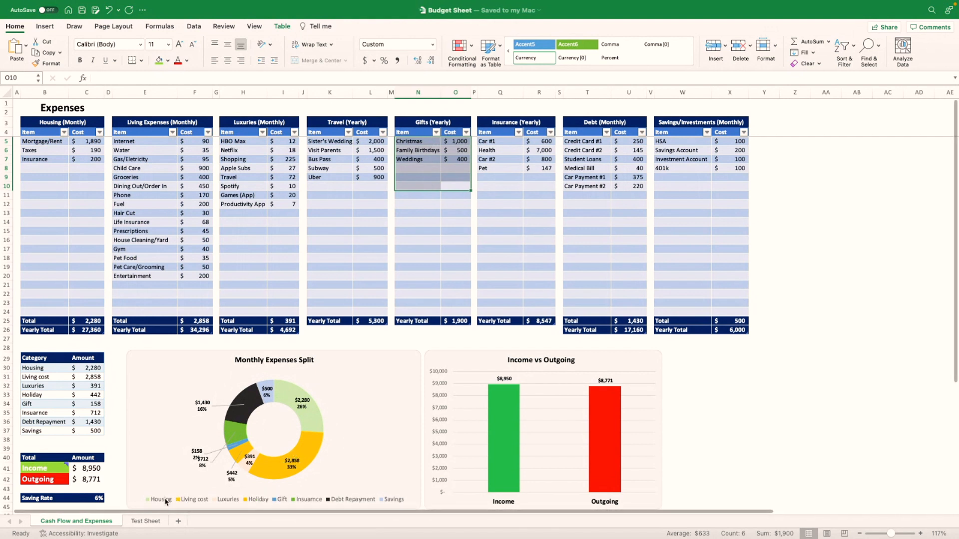
mouse_move(238, 447)
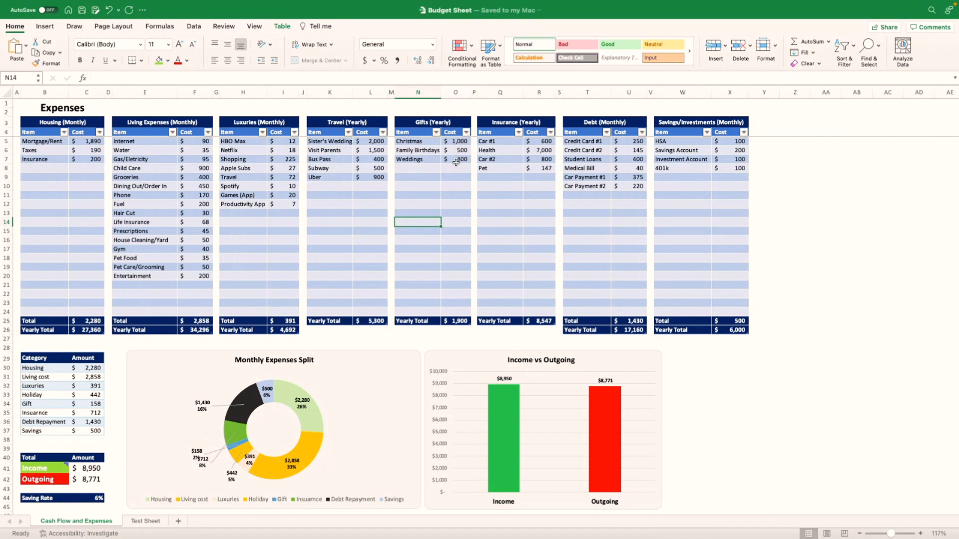
mouse_move(241, 447)
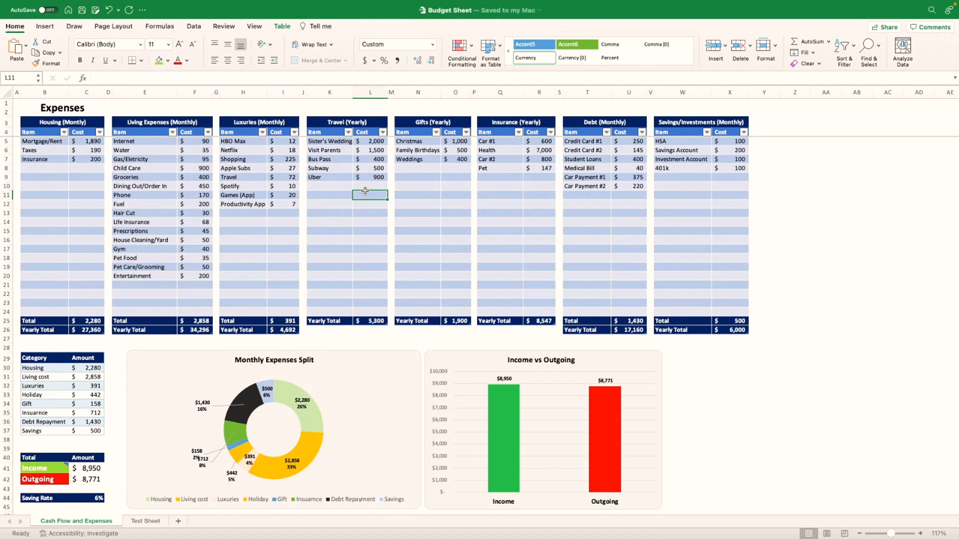
click(417, 167)
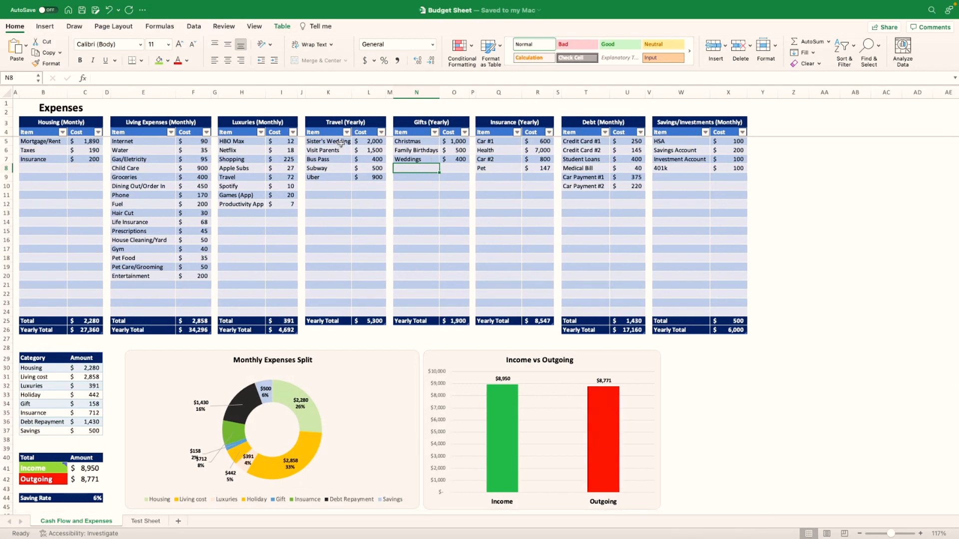
mouse_move(528, 210)
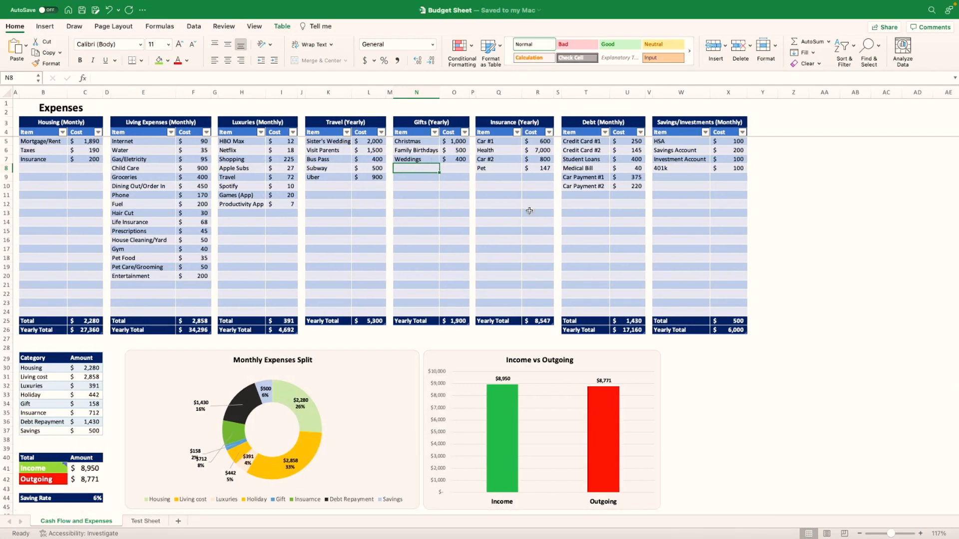
click(486, 141)
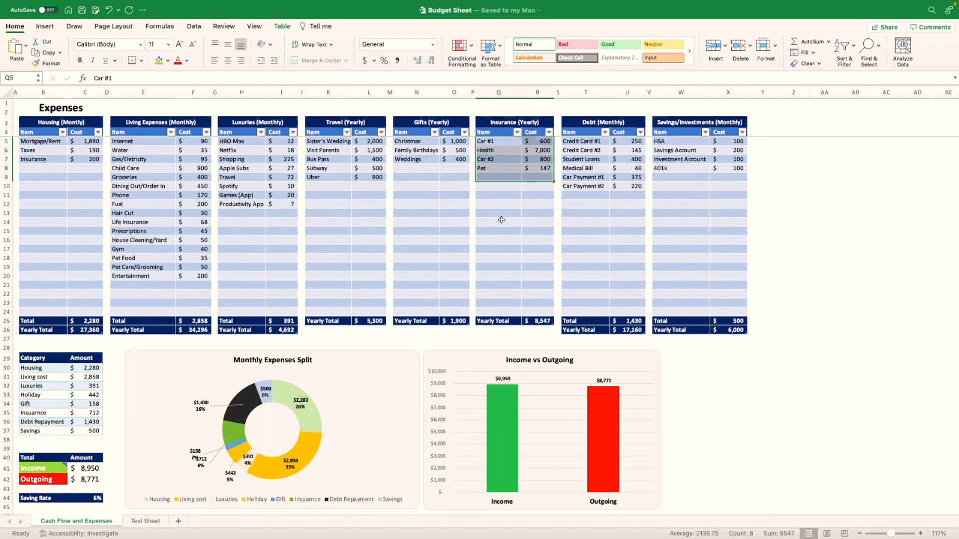
click(498, 222)
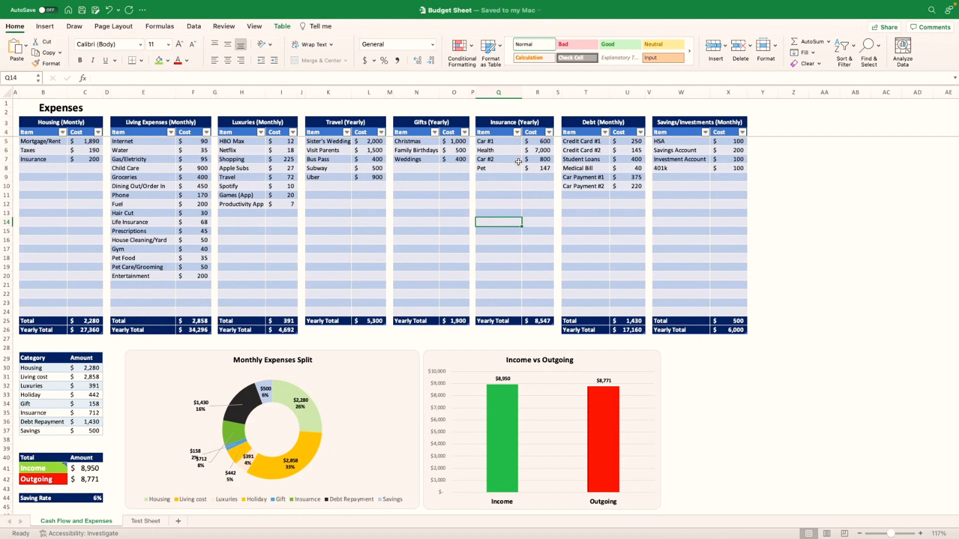
drag(580, 141, 636, 159)
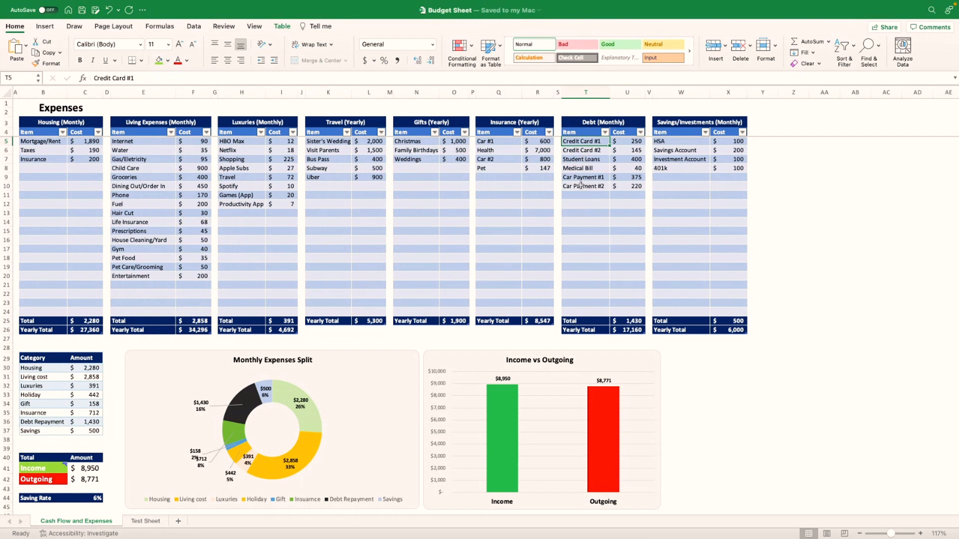
mouse_move(680, 257)
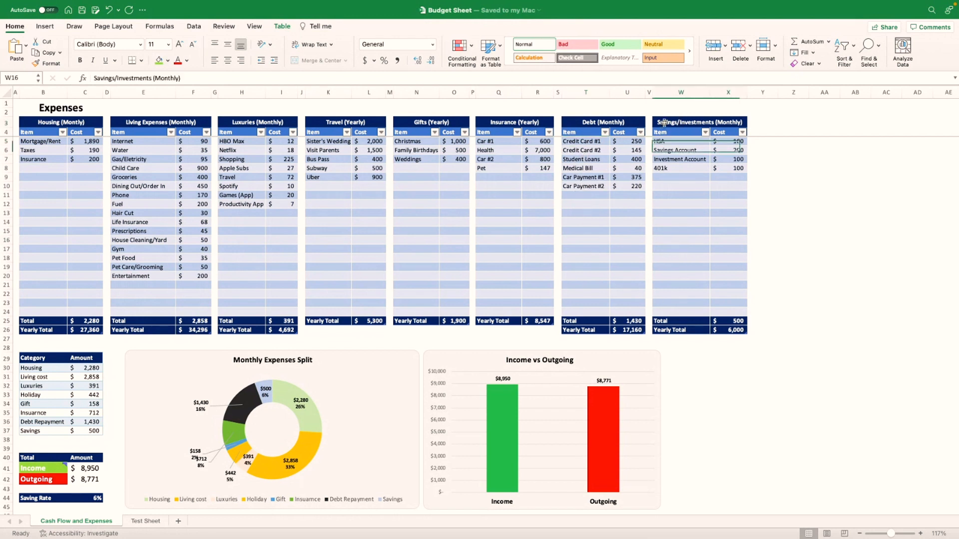
Review the Savings/Investments items and costs and the Outgoing total
click(680, 222)
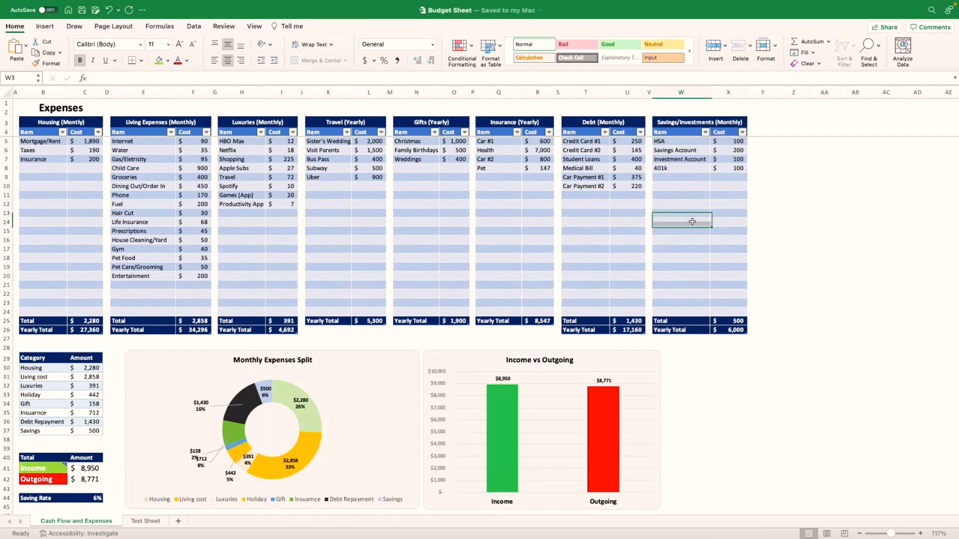
click(680, 221)
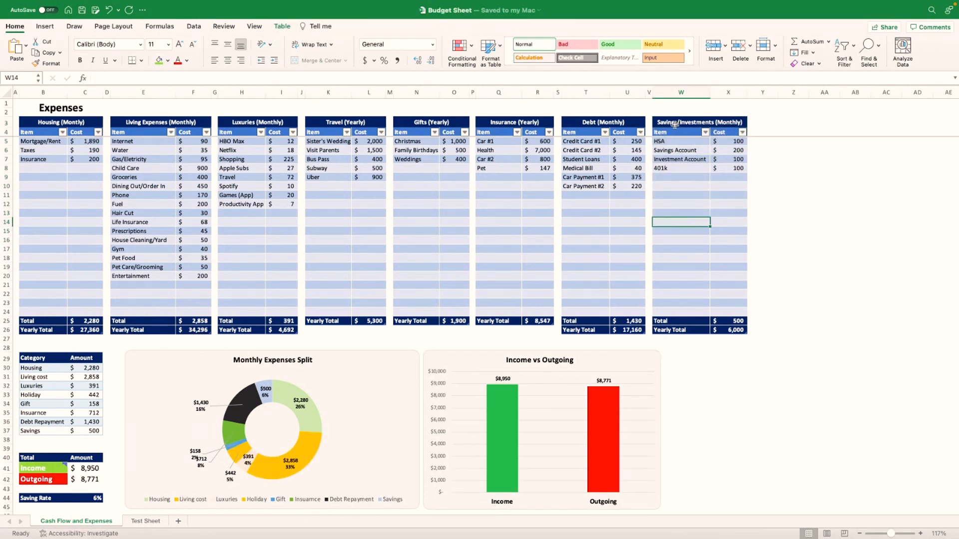
mouse_move(299, 360)
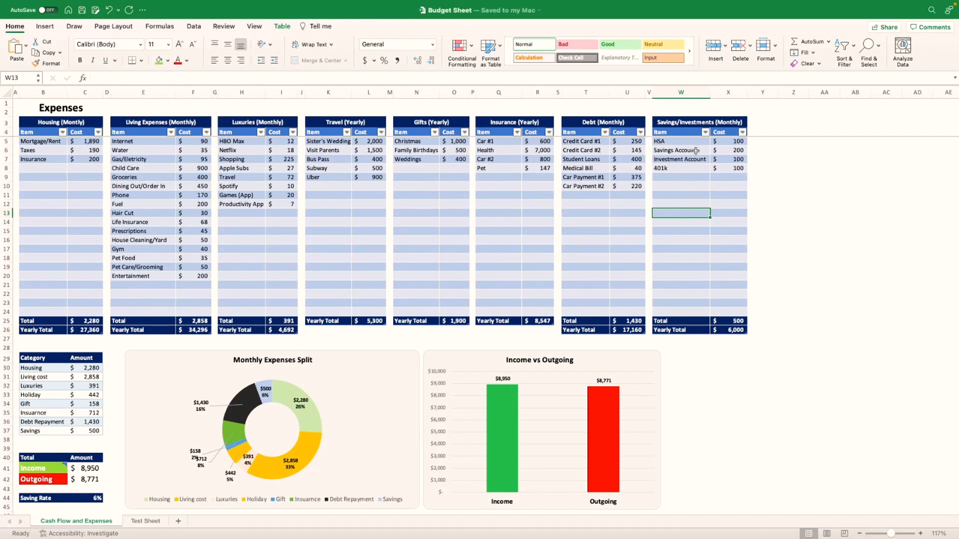
click(679, 150)
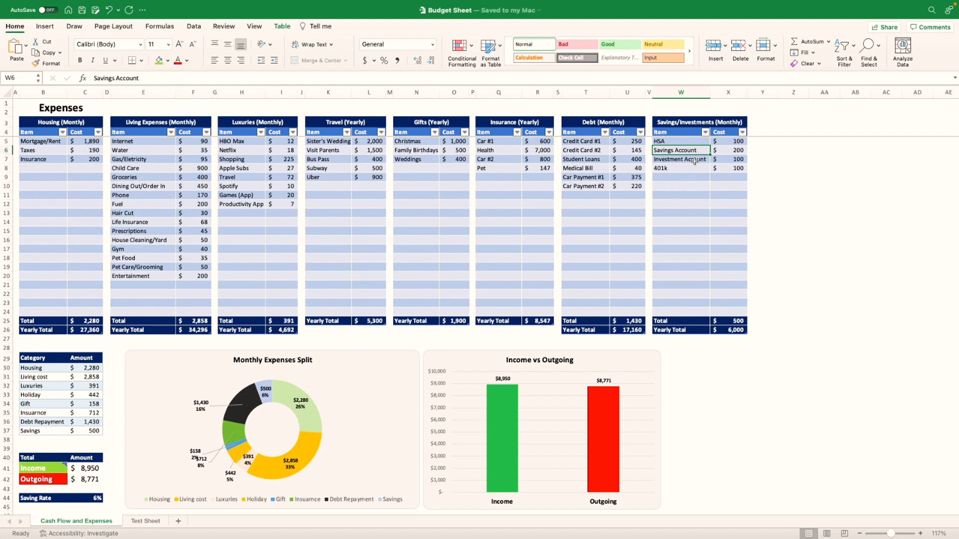
mouse_move(677, 204)
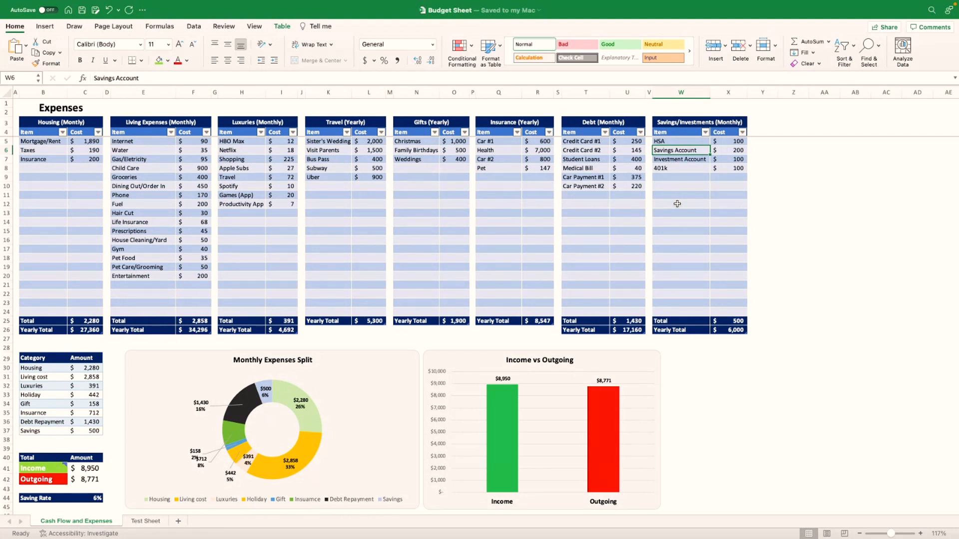
drag(657, 141, 743, 186)
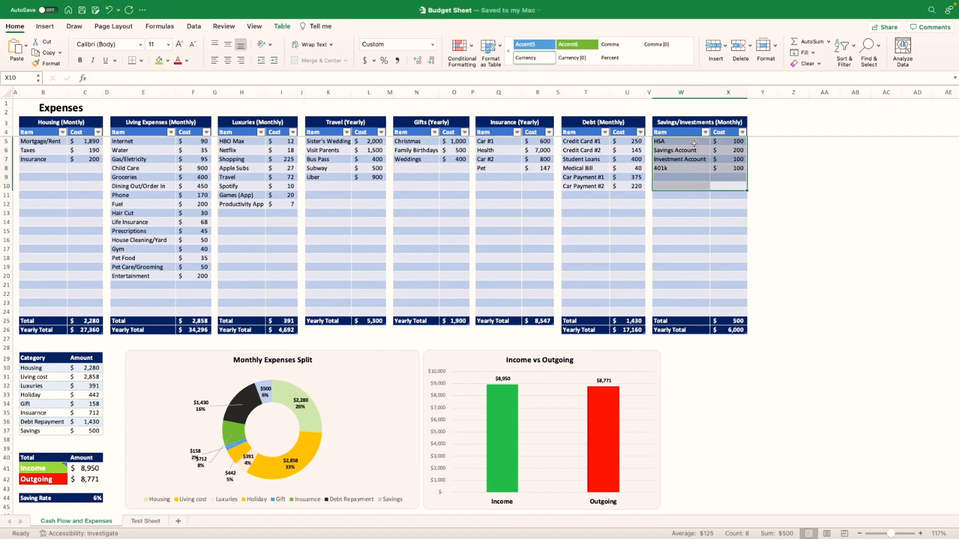
click(585, 212)
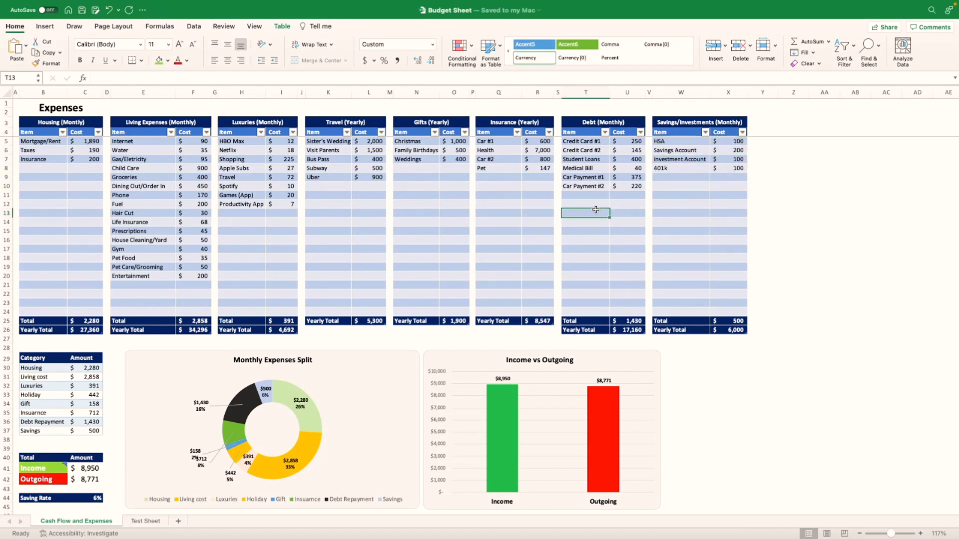
click(586, 195)
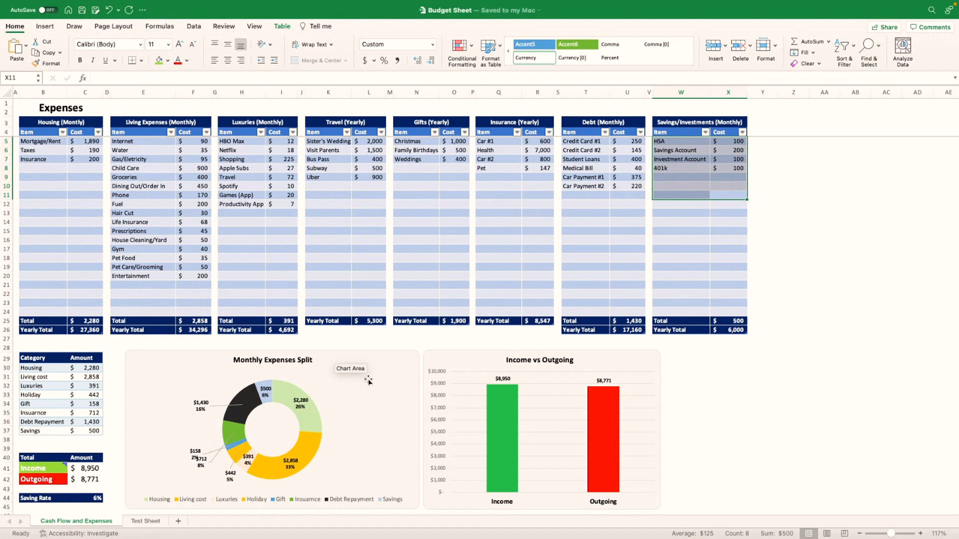
click(680, 229)
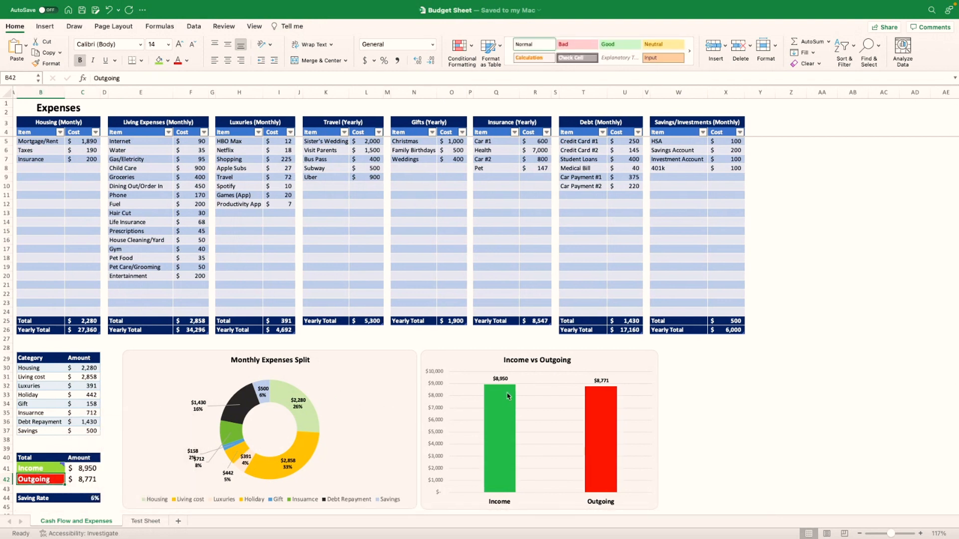
mouse_move(618, 420)
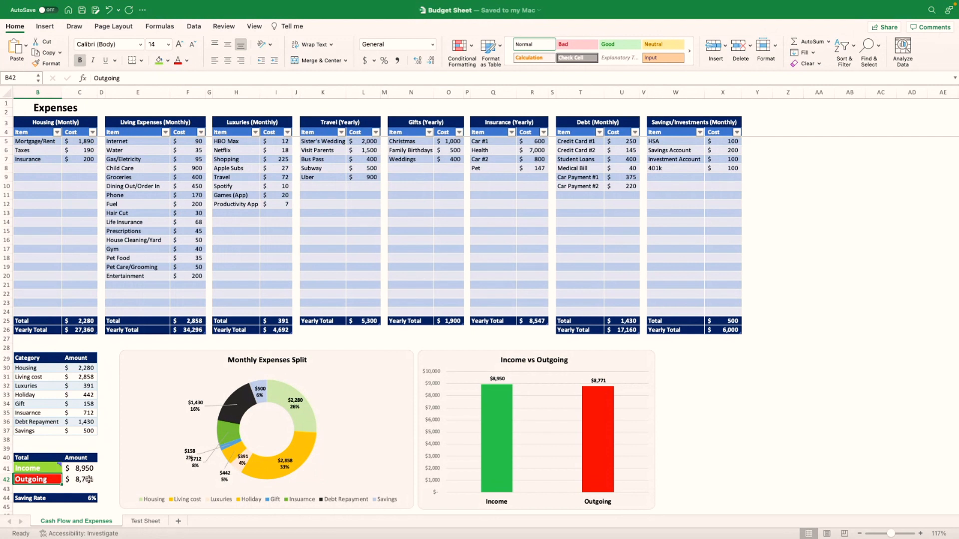
mouse_move(469, 219)
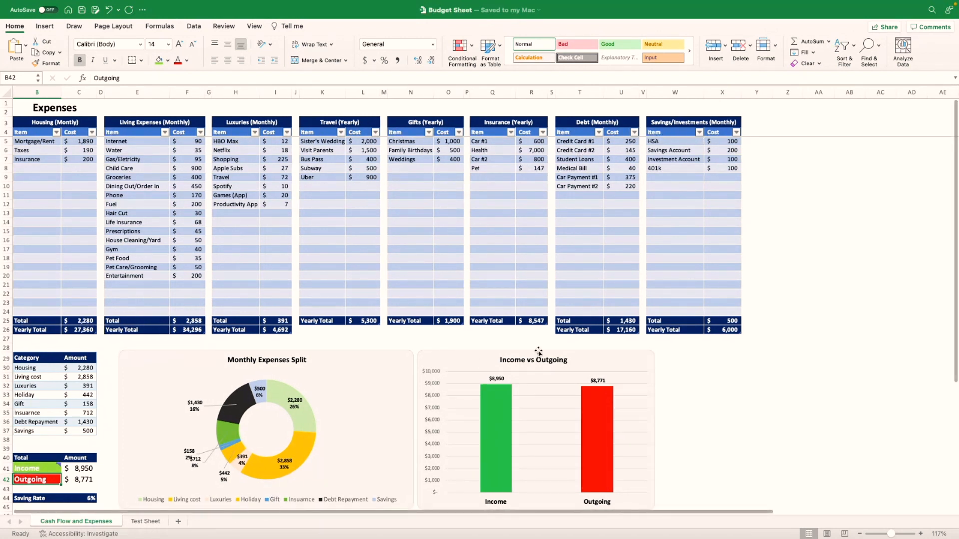
mouse_move(592, 405)
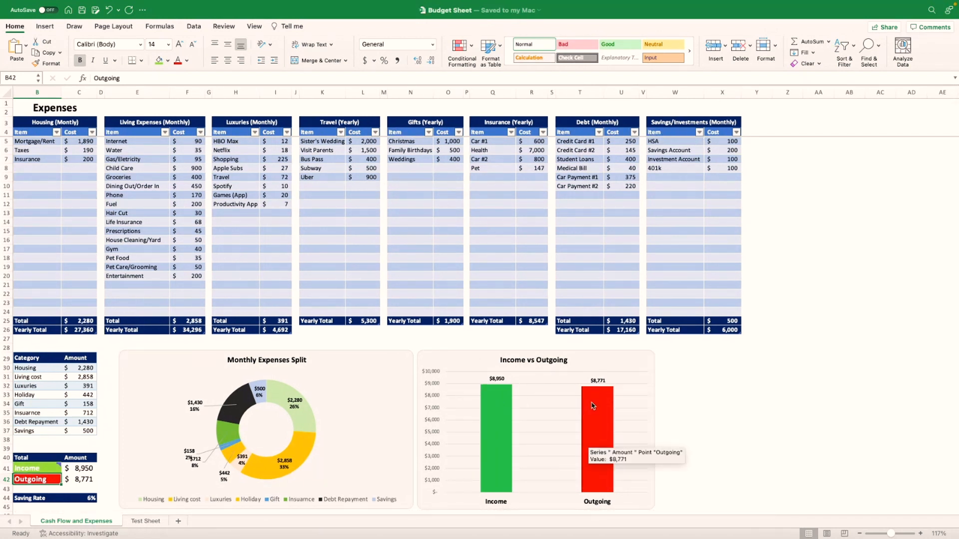
mouse_move(425, 239)
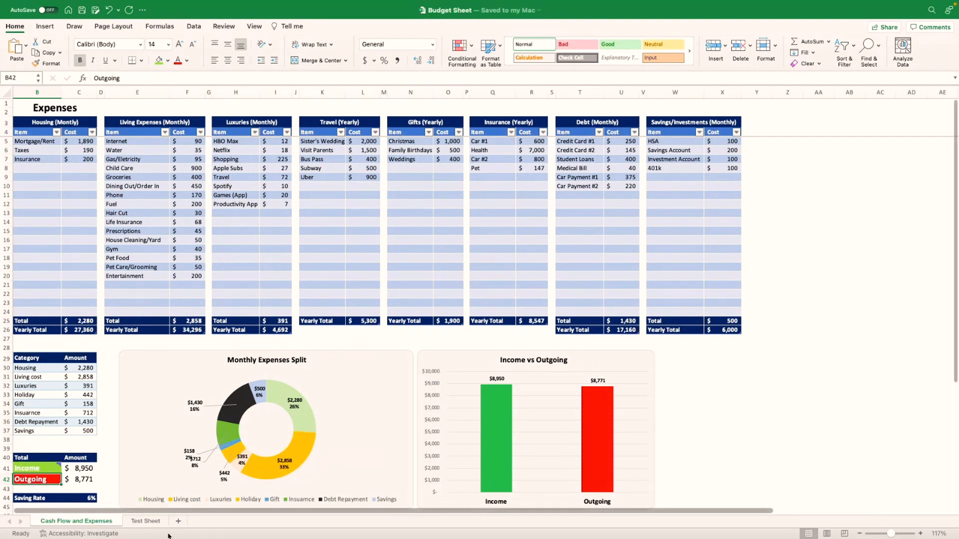
On the Test Sheet, set the Entertainment living expense to 150, bringing Outgoing to 8,618
click(145, 521)
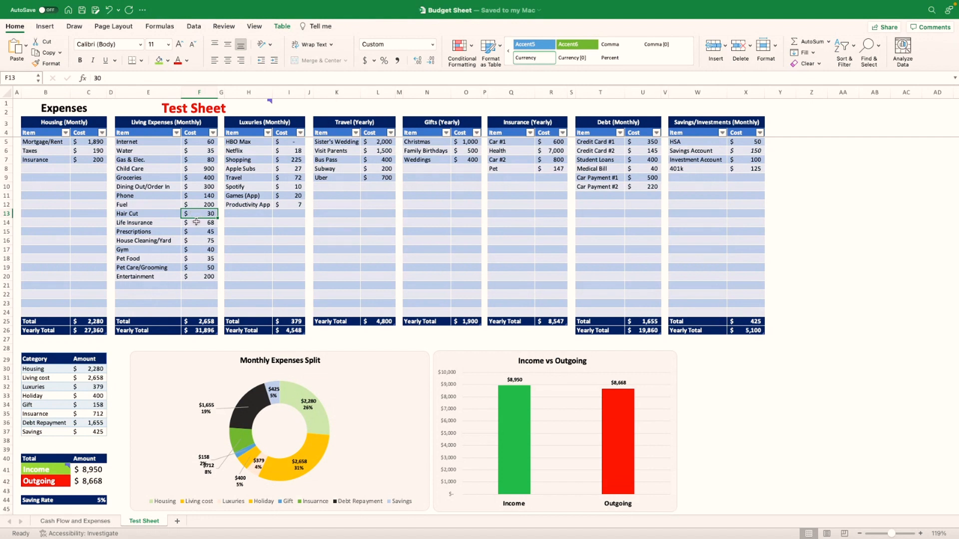
mouse_move(186, 292)
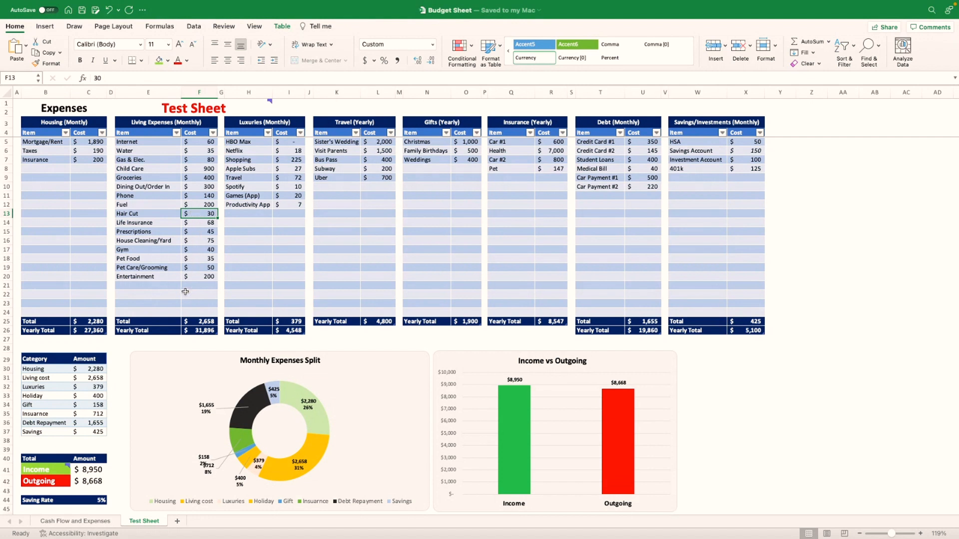
click(199, 276)
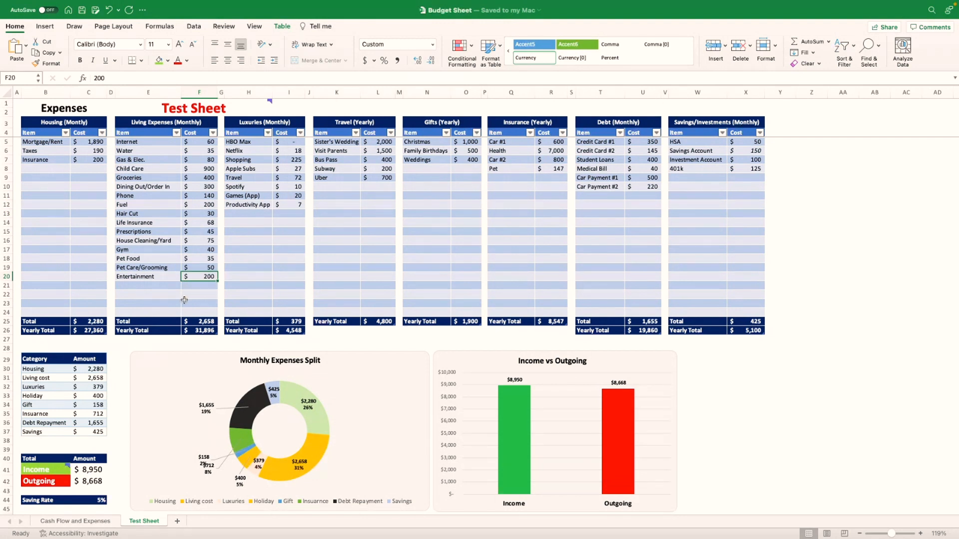
text(150)
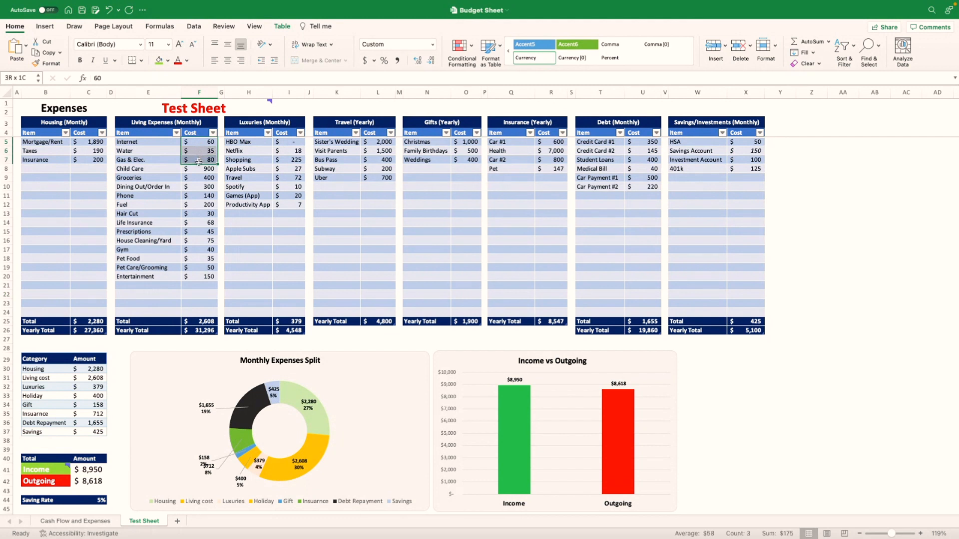
click(249, 248)
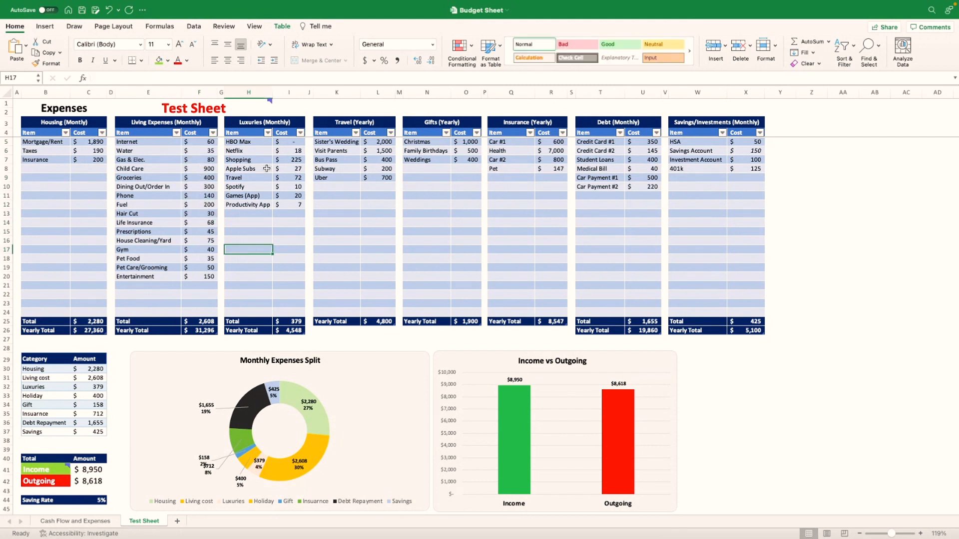
mouse_move(160, 233)
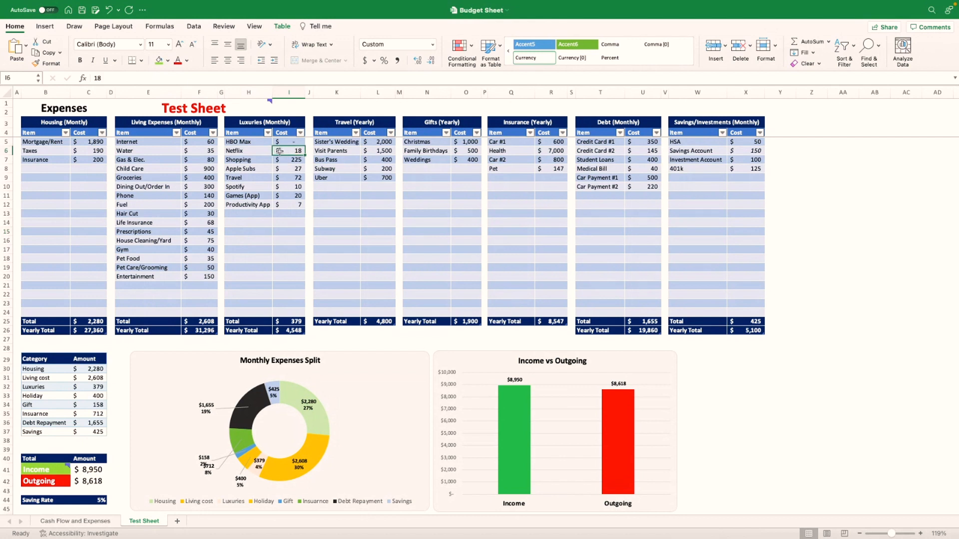
Cut Shopping to 200 and clear the Apple Subs and Games (App) costs, lowering Outgoing to 8,546
click(288, 160)
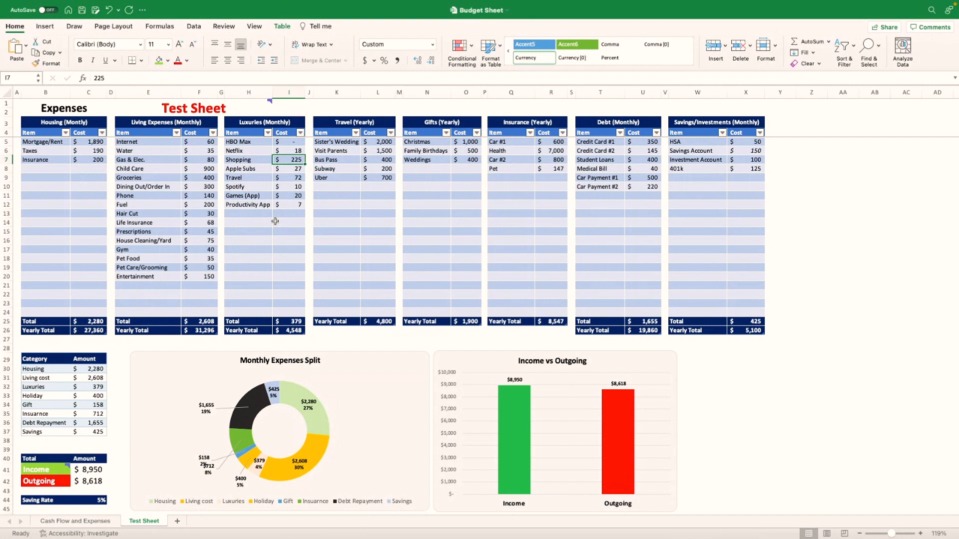
text(200)
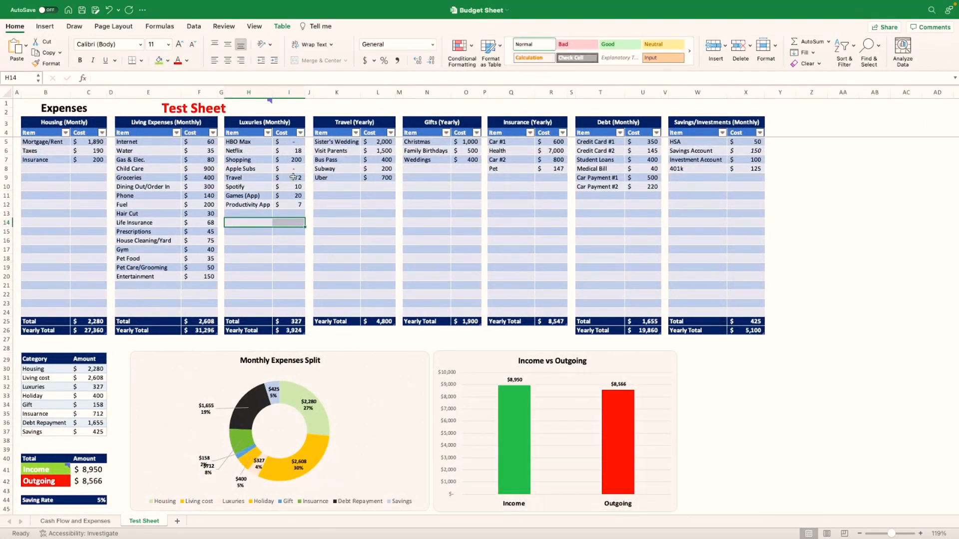
mouse_move(293, 177)
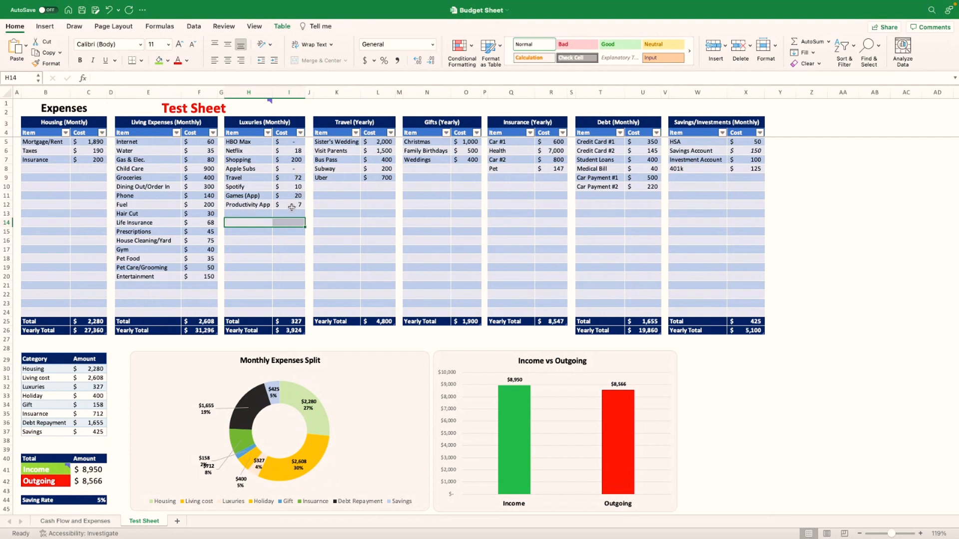
click(288, 194)
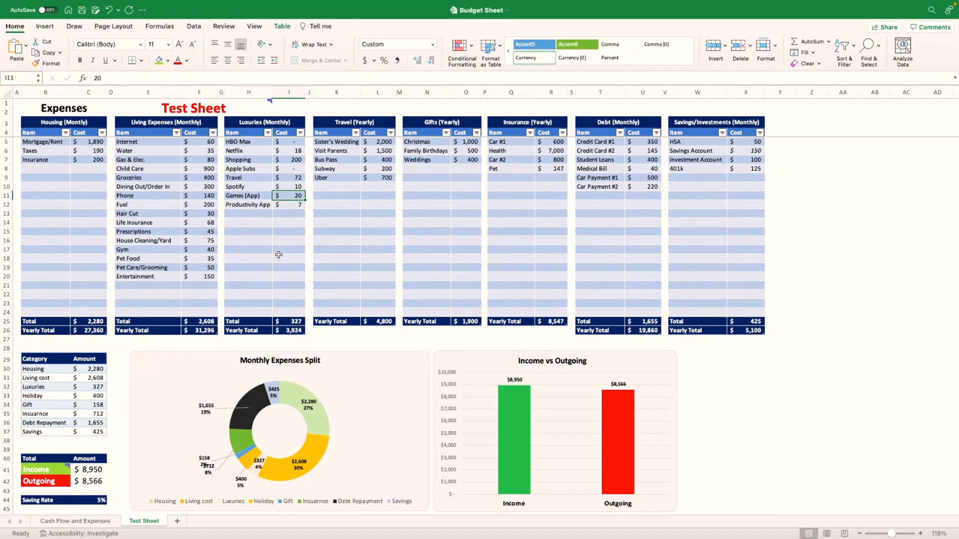
key(Delete)
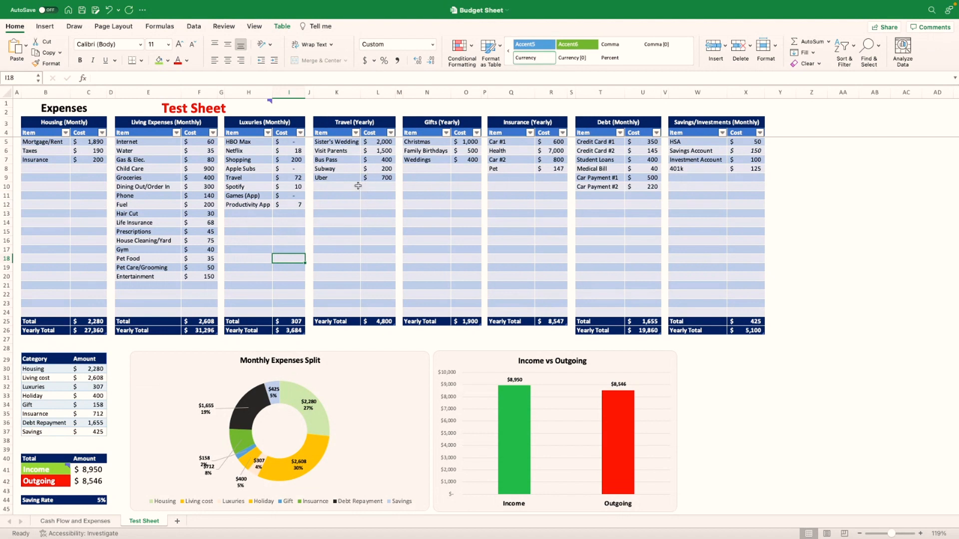
mouse_move(368, 172)
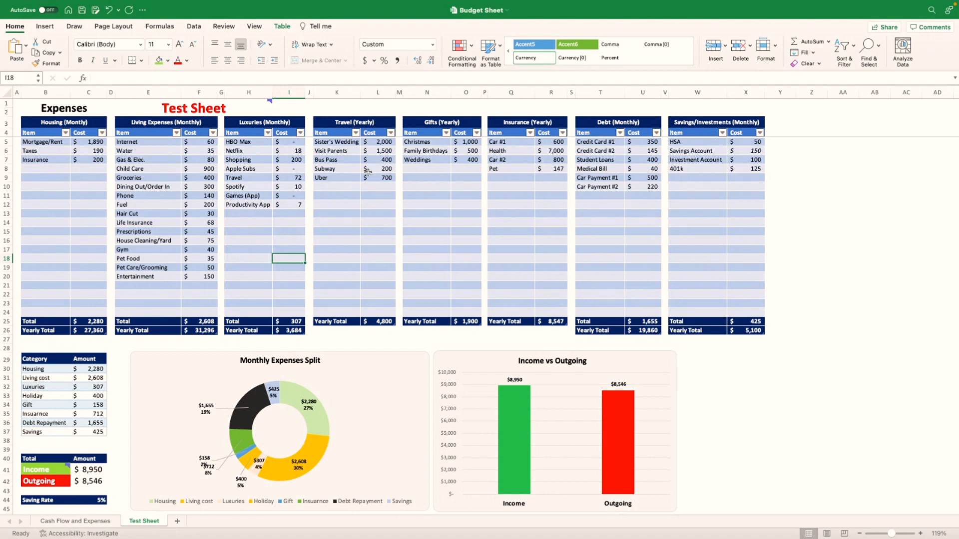
Set Uber travel to 400 and Christmas gifts to 500, dropping Outgoing to 8,479
click(377, 178)
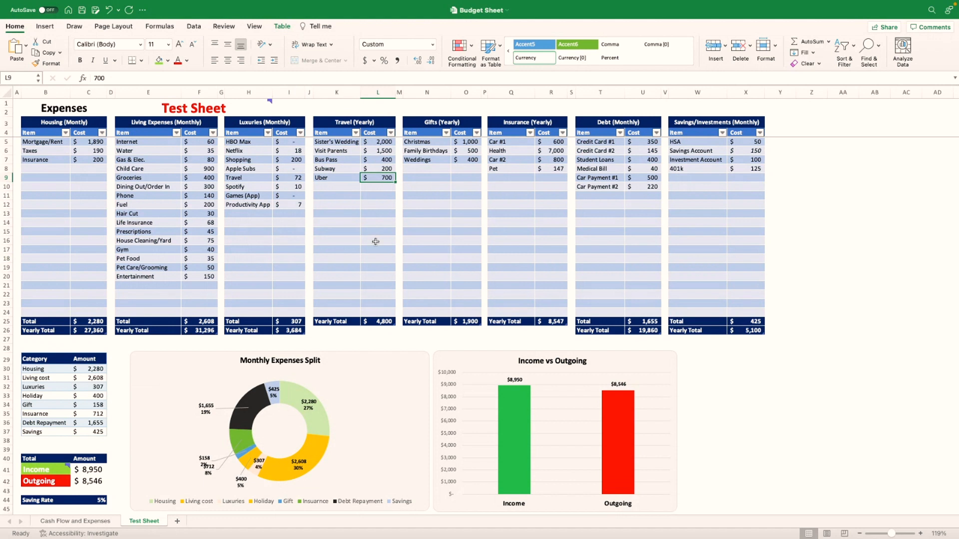
text(400)
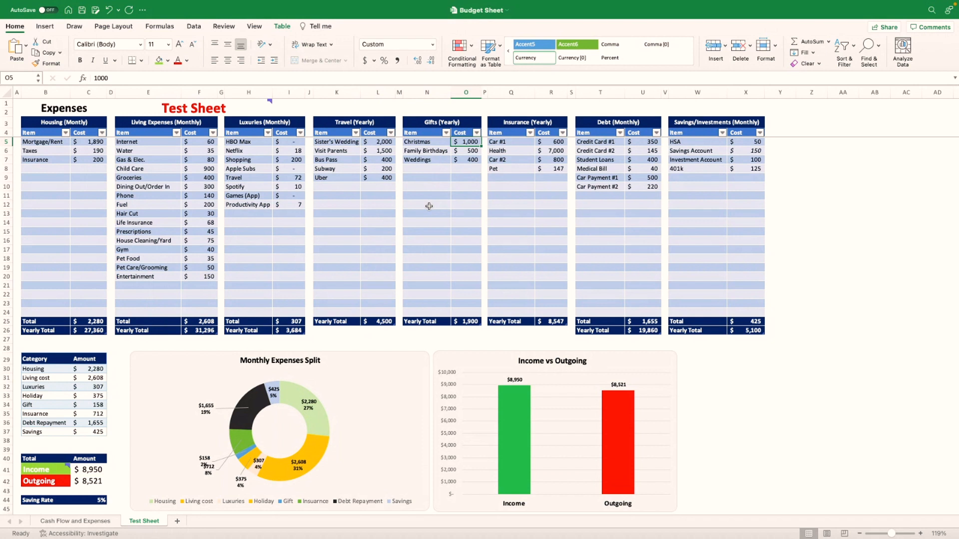
text(500)
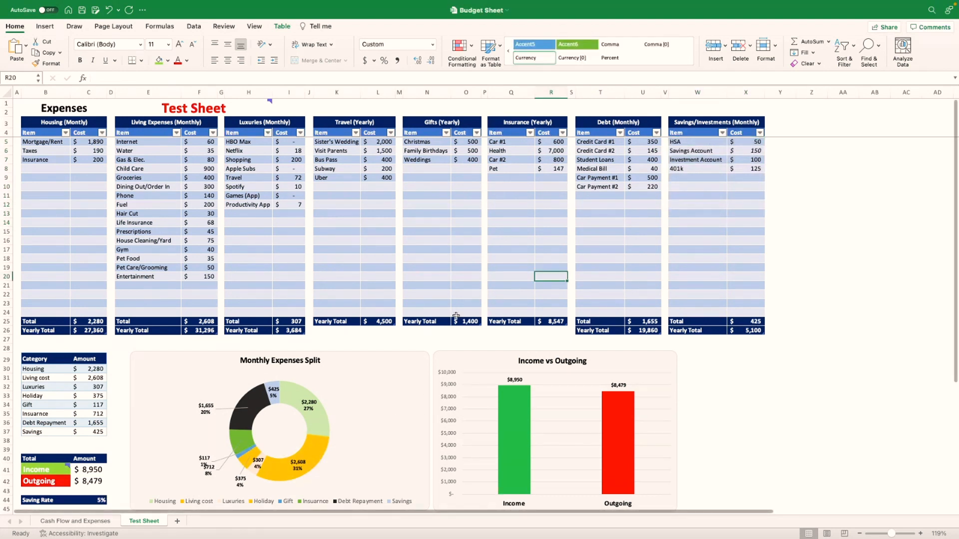
mouse_move(582, 389)
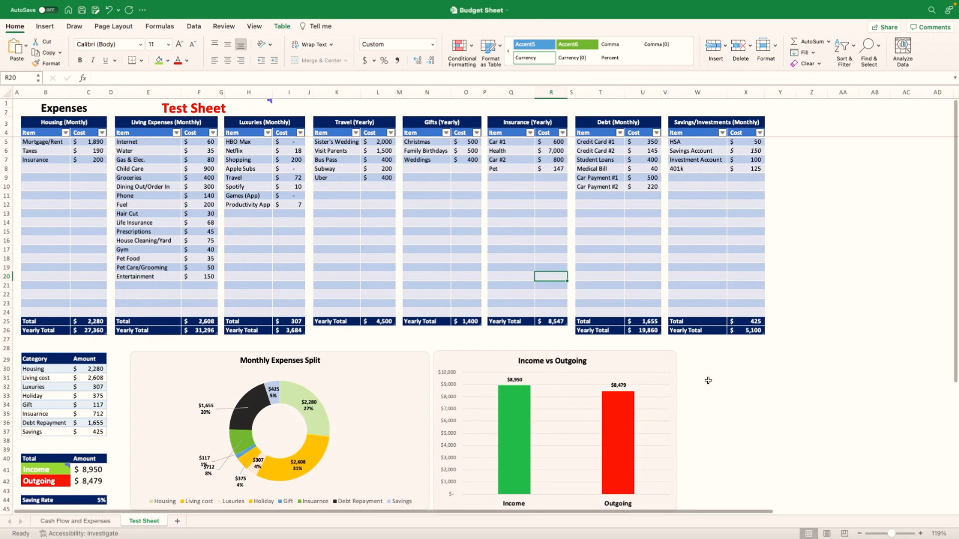
Check Income at 8,950 and compare the original sheet's Outgoing of 8,771 with the Test Sheet's 8,479
click(89, 470)
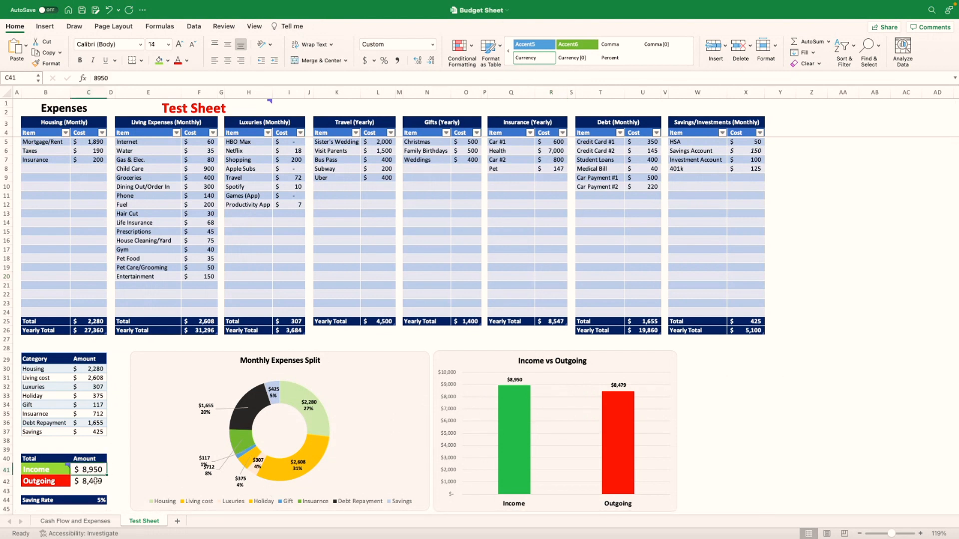
click(89, 481)
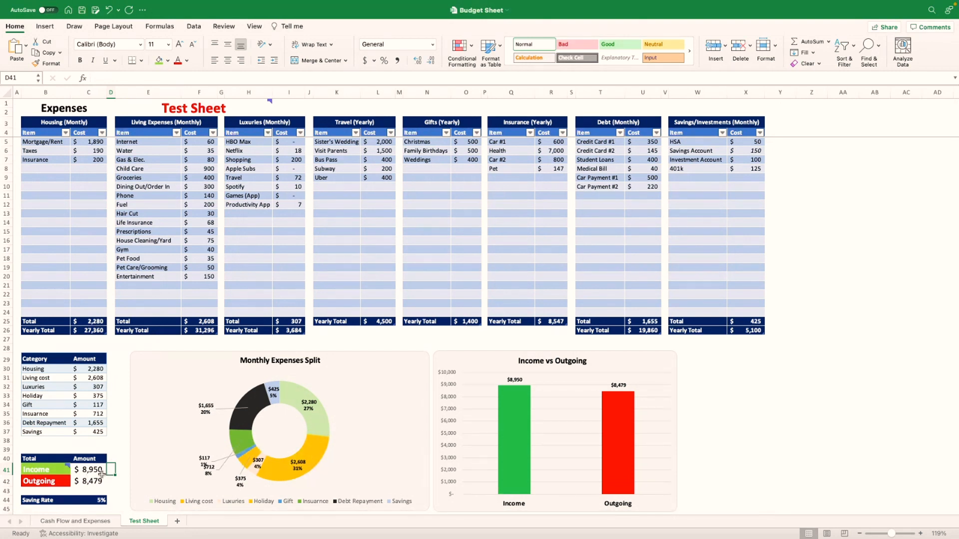
click(74, 525)
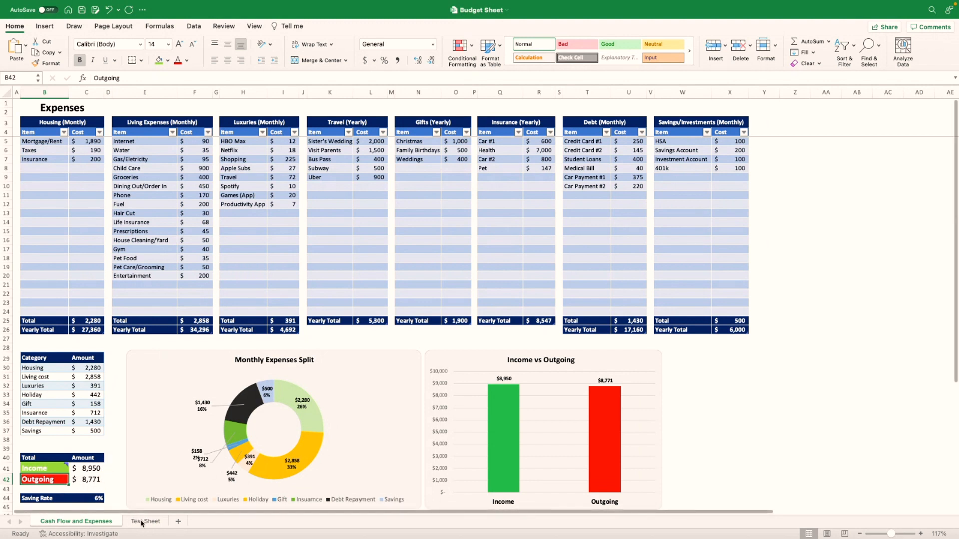
click(146, 521)
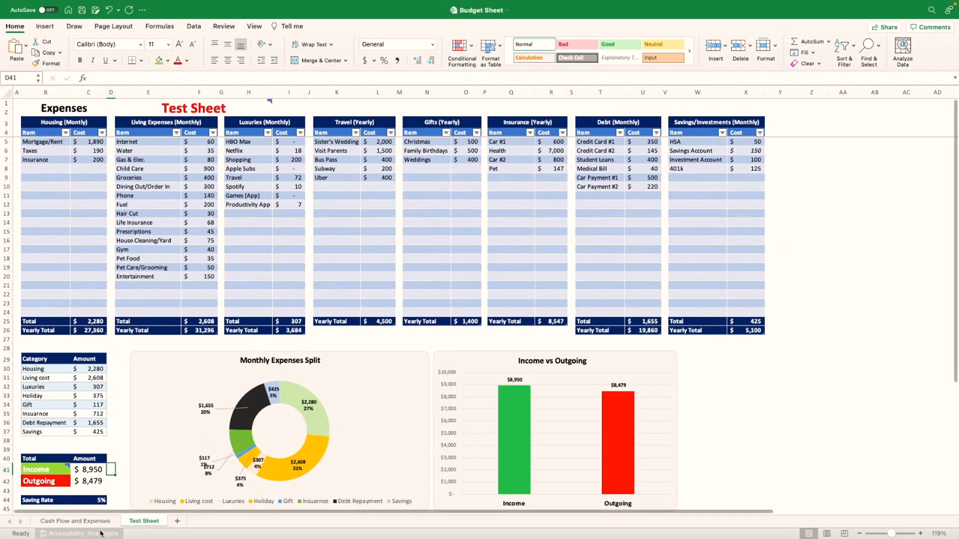
mouse_move(555, 184)
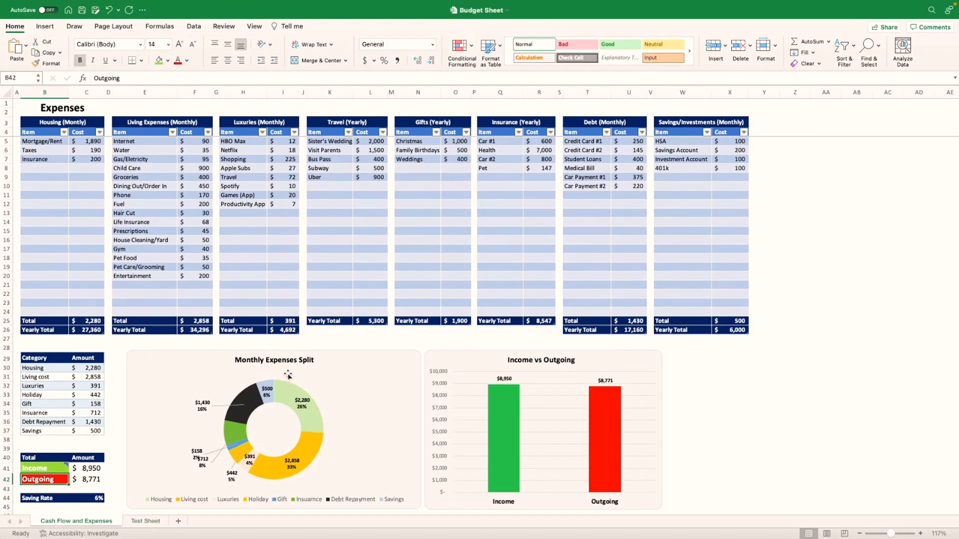
click(145, 521)
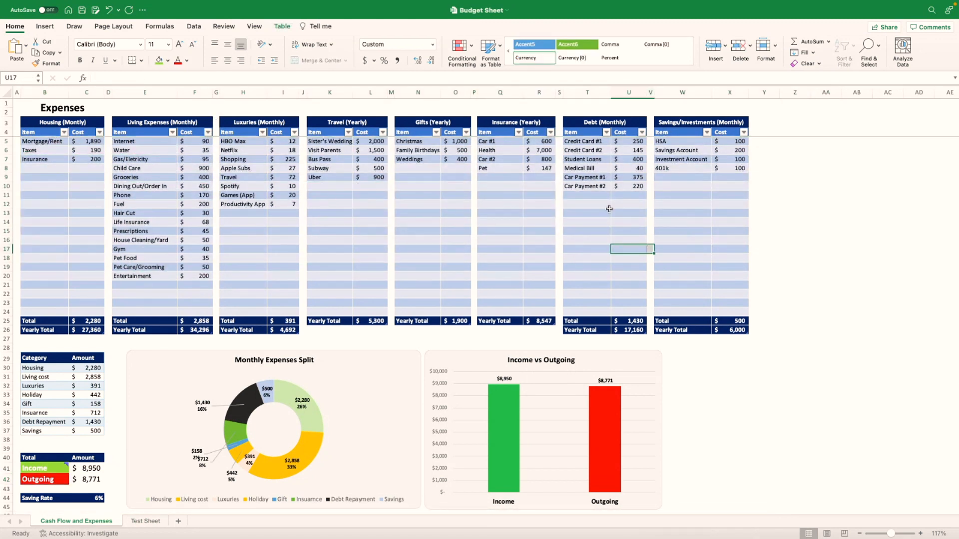
click(144, 522)
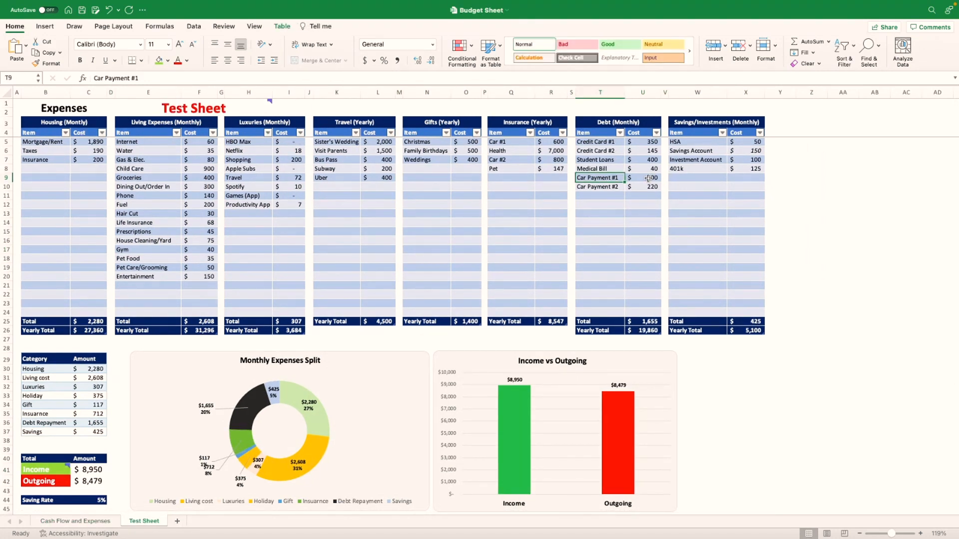
text(500)
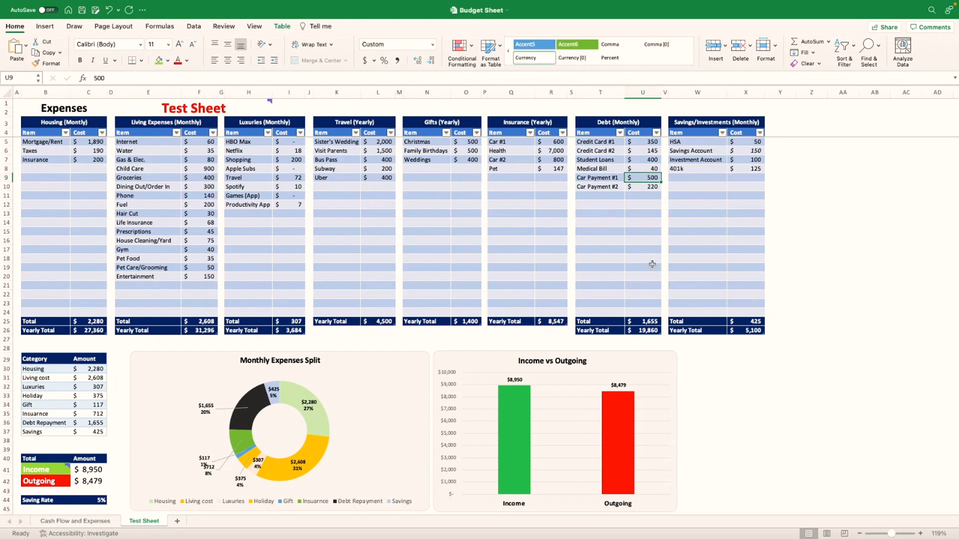
mouse_move(638, 258)
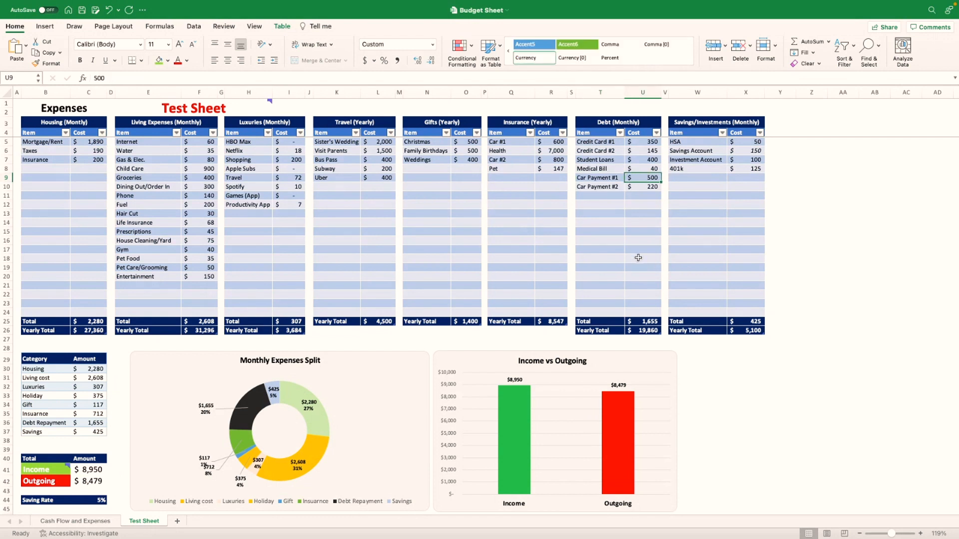
text(200)
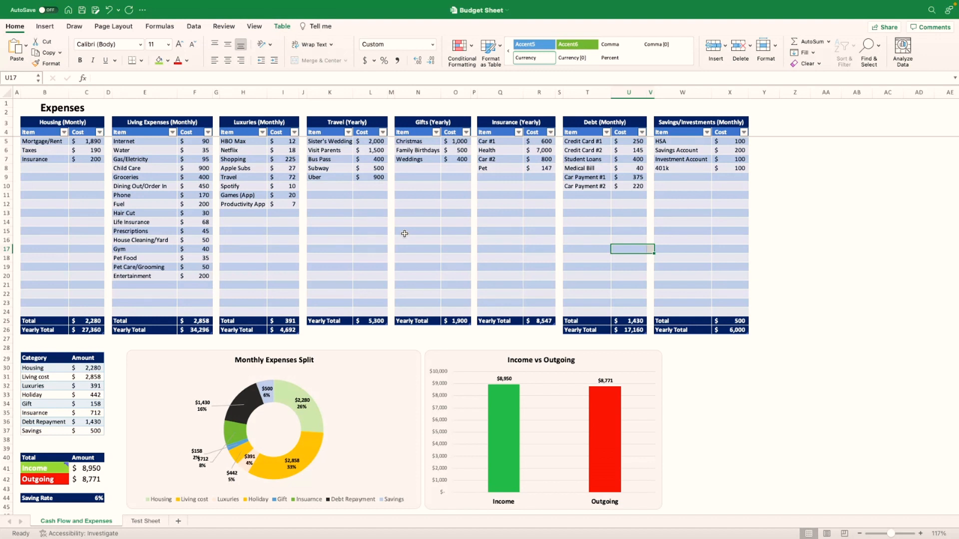
mouse_move(468, 153)
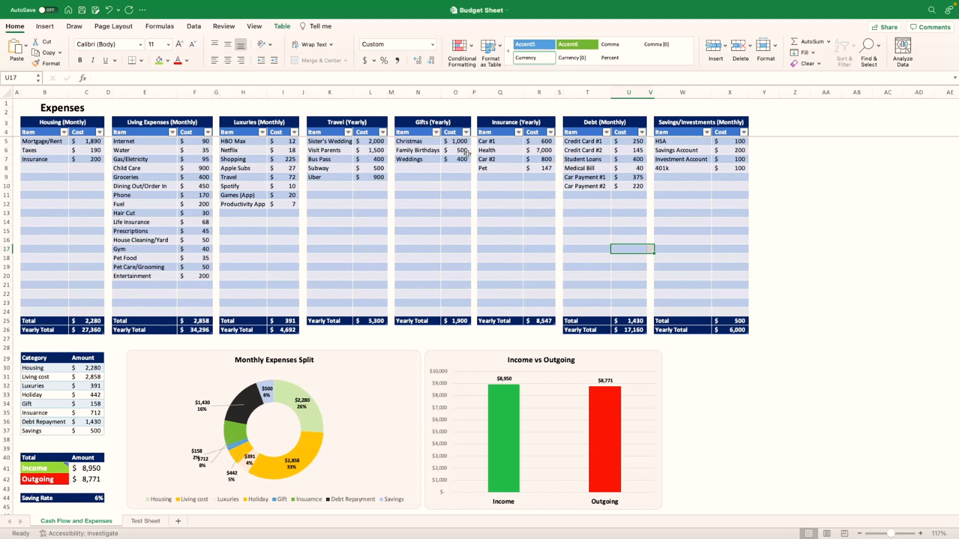